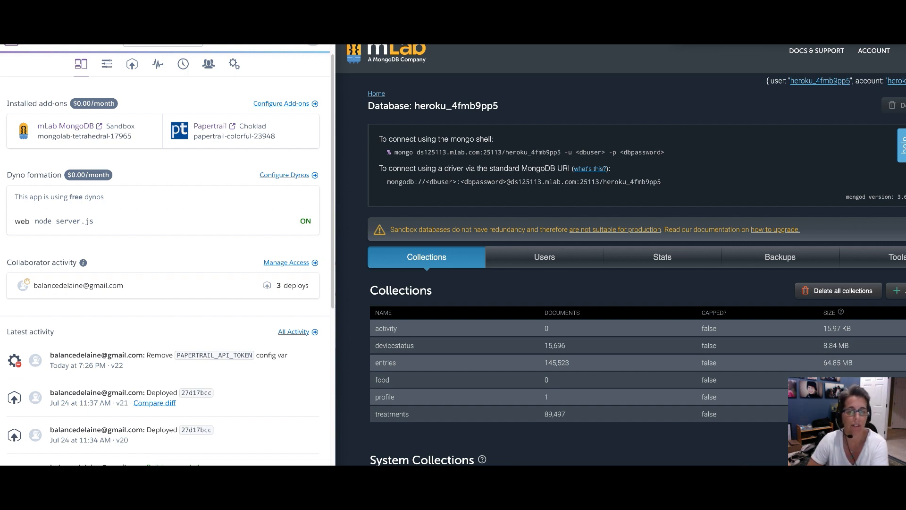
mouse_move(451, 148)
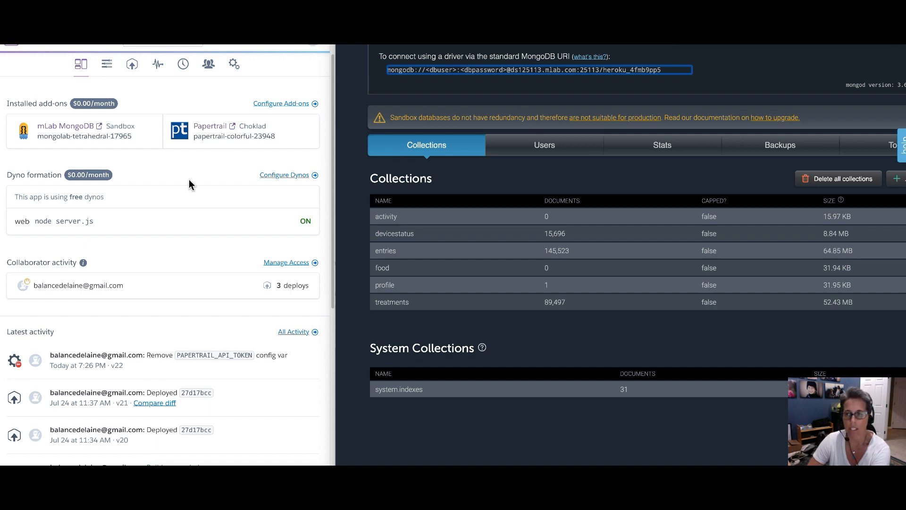
mouse_move(81, 146)
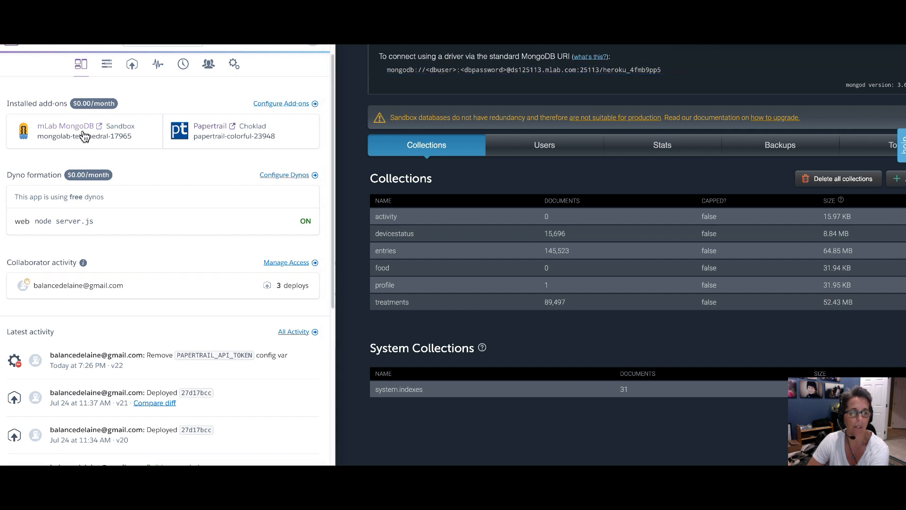
mouse_move(69, 126)
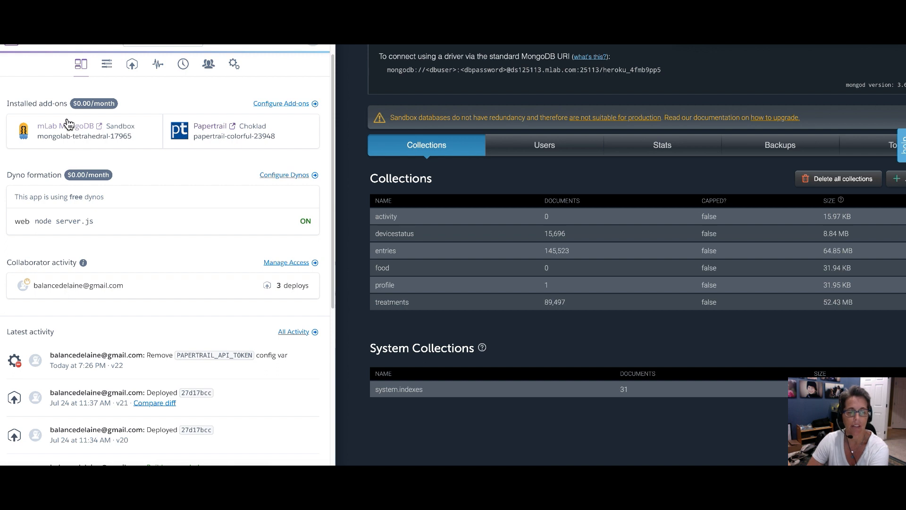
mouse_move(595, 181)
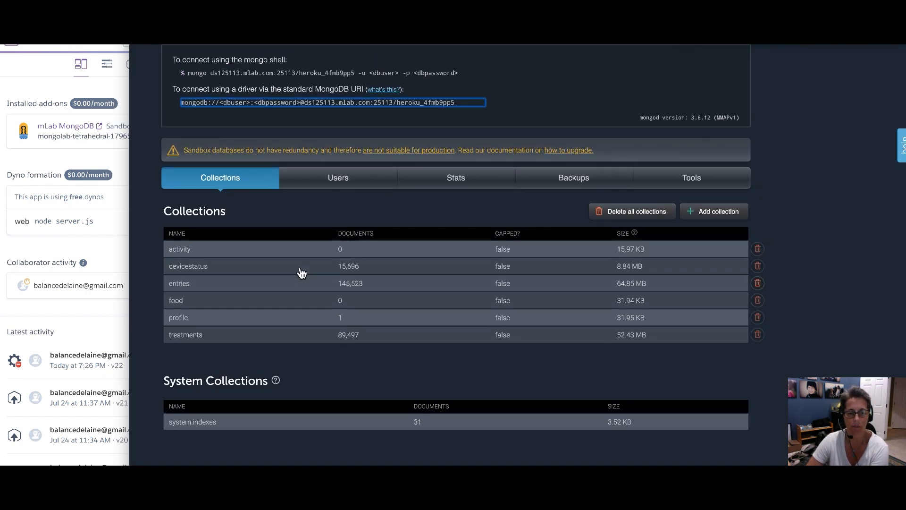
Open the heroku_74rvww7q sandbox database from the deployments list.
scroll(up, 3)
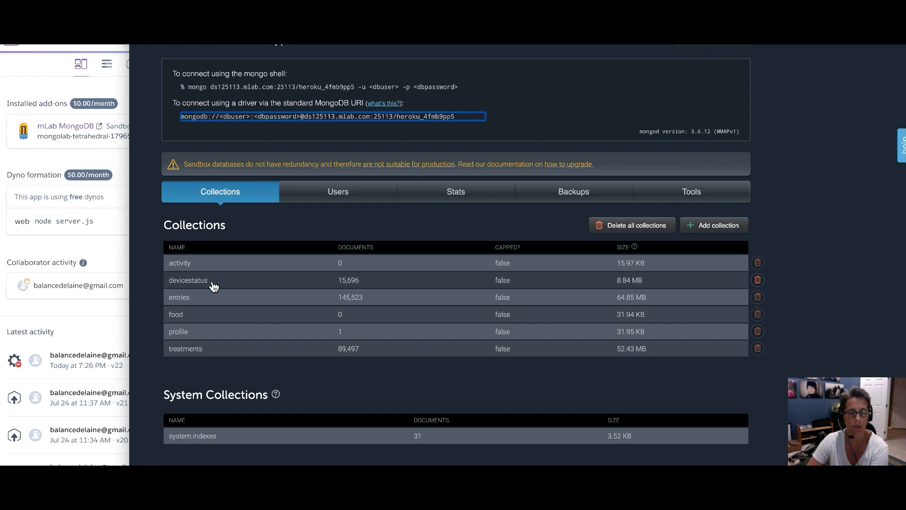
mouse_move(202, 292)
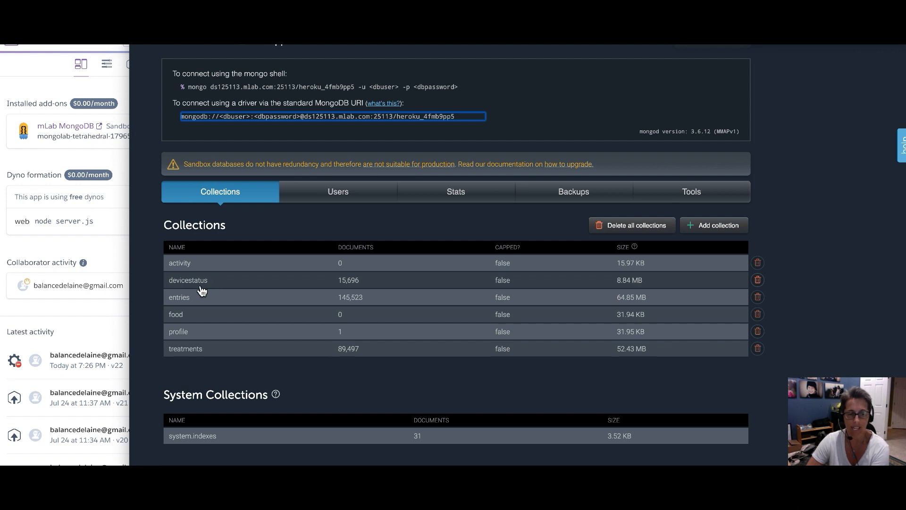
mouse_move(253, 328)
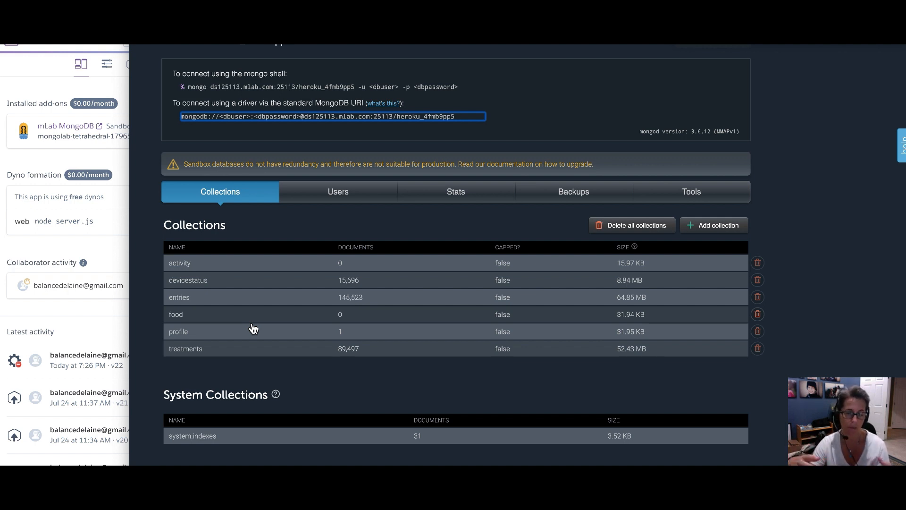
mouse_move(266, 323)
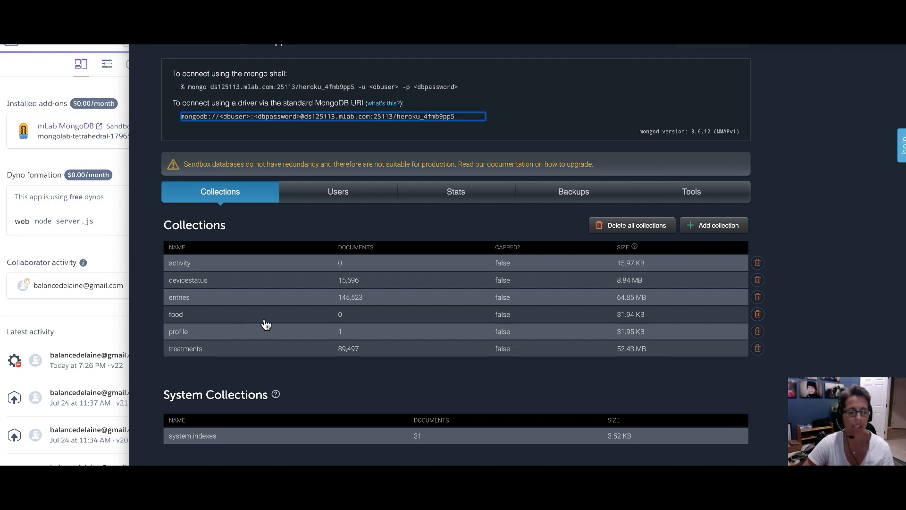
mouse_move(201, 287)
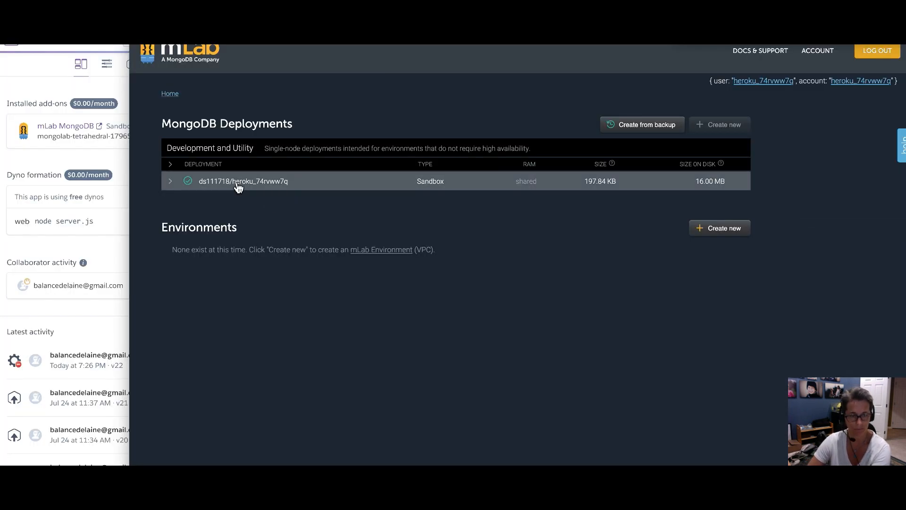
click(243, 180)
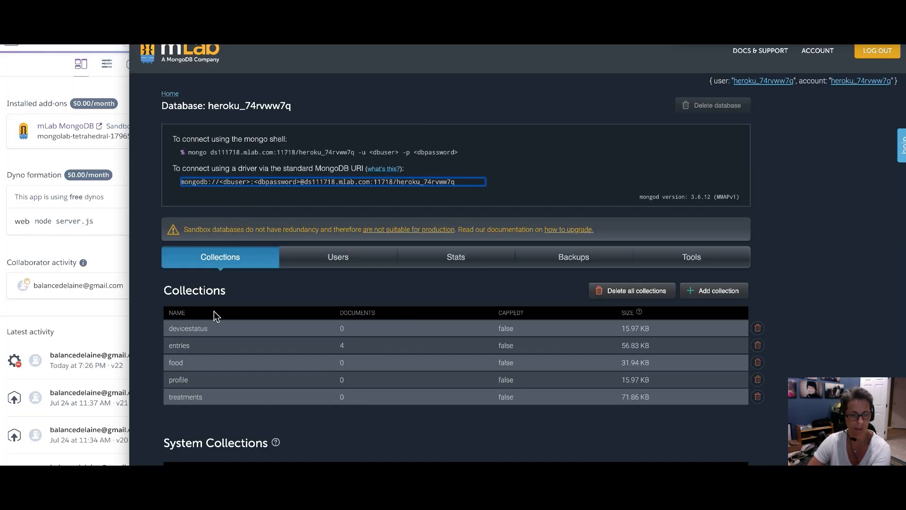
mouse_move(104, 156)
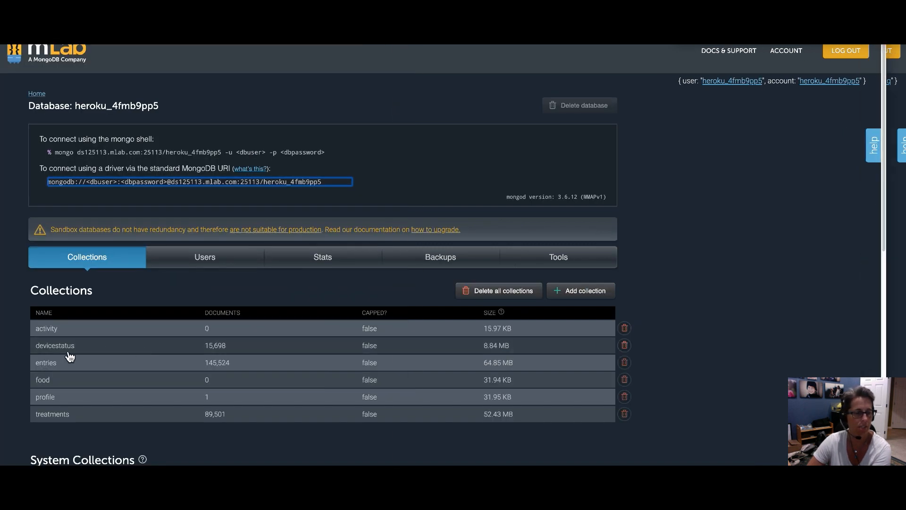
Delete all 15,698 documents in the devicestatus collection and confirm the deletion.
click(54, 346)
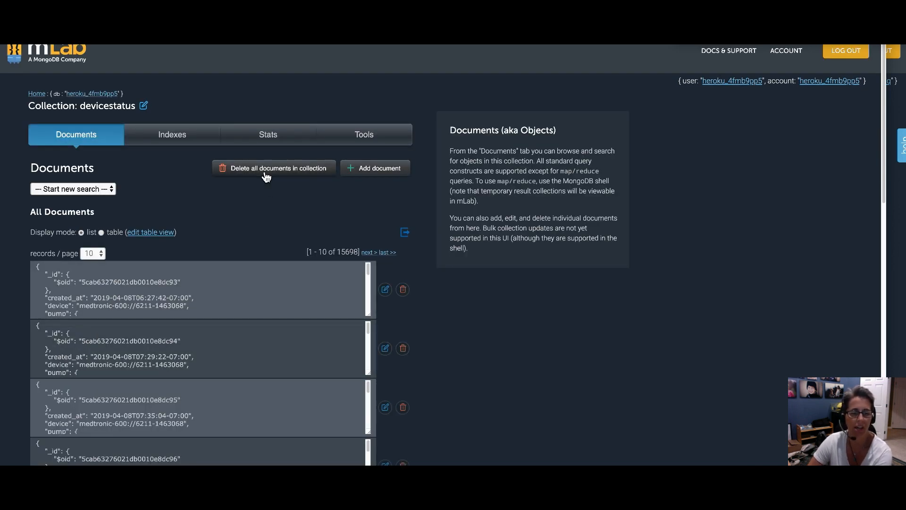
mouse_move(341, 243)
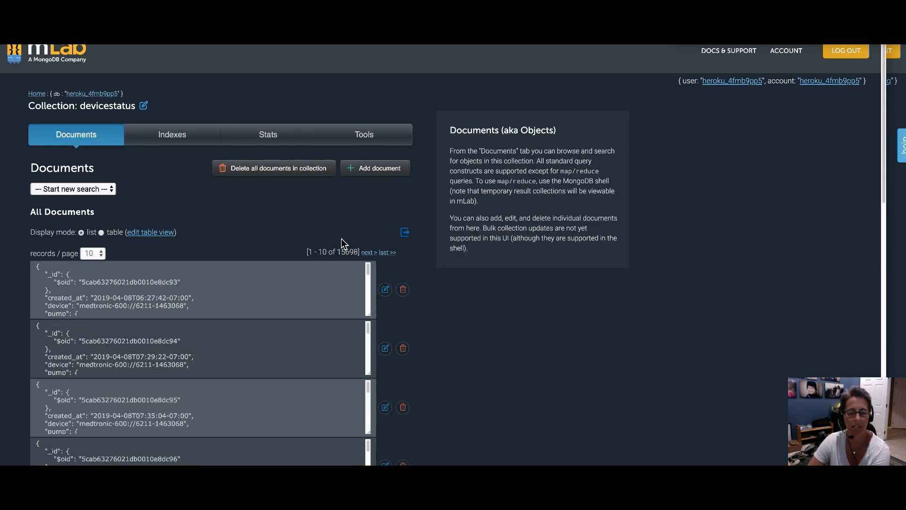
mouse_move(289, 159)
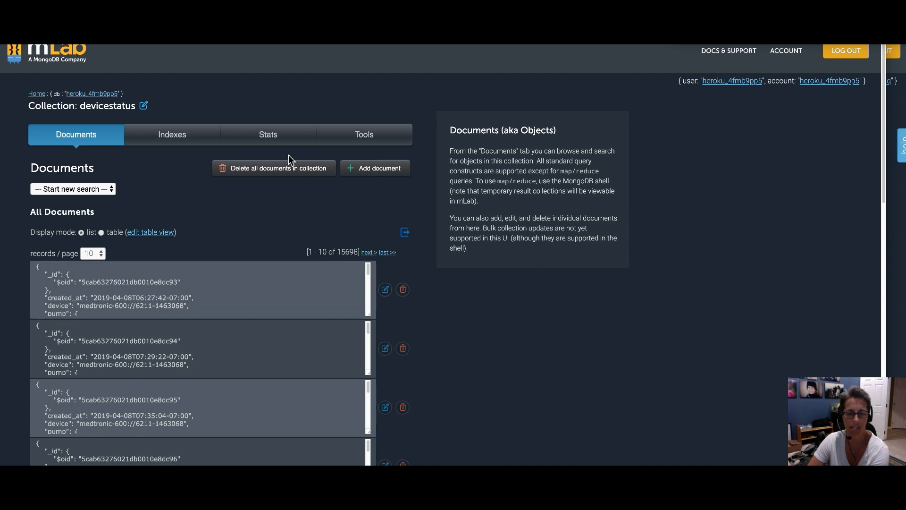
click(274, 168)
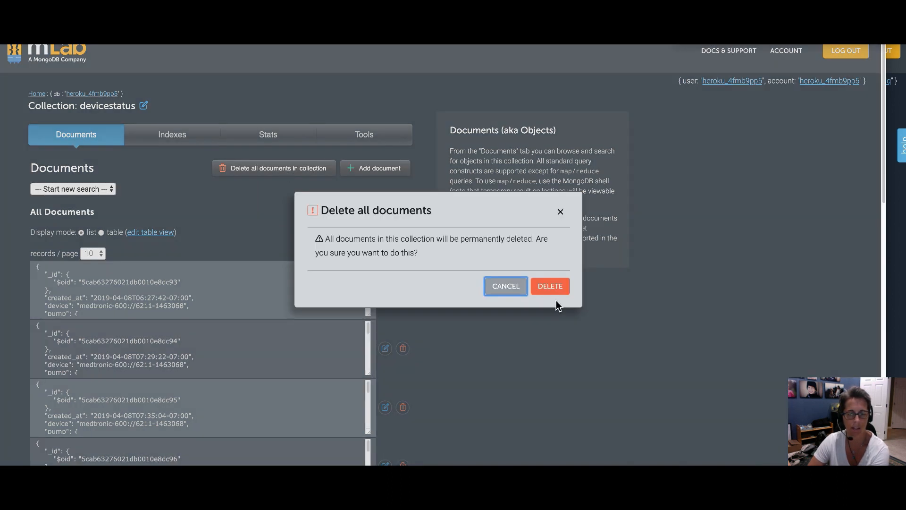
click(551, 286)
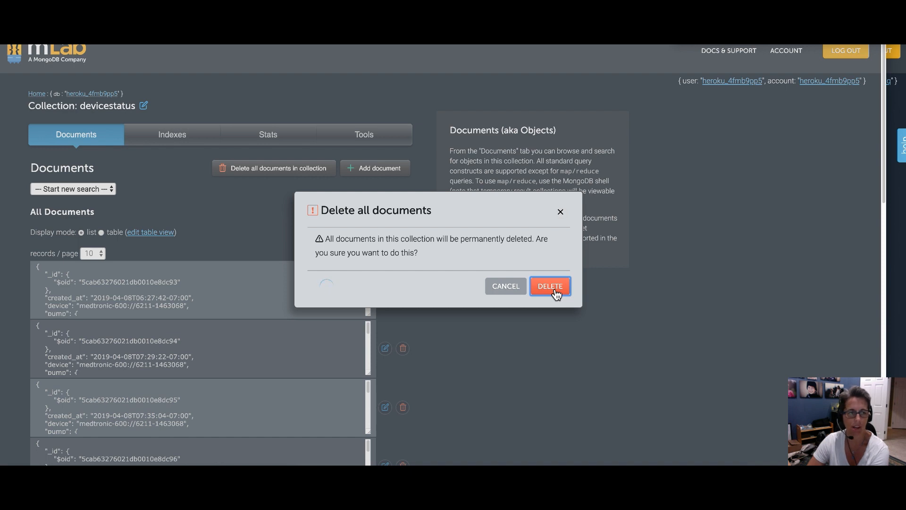
click(550, 286)
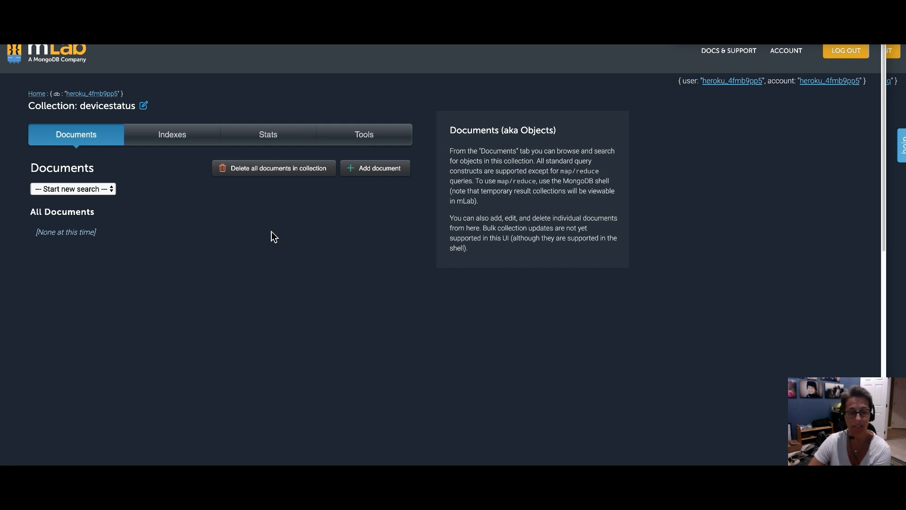
mouse_move(263, 179)
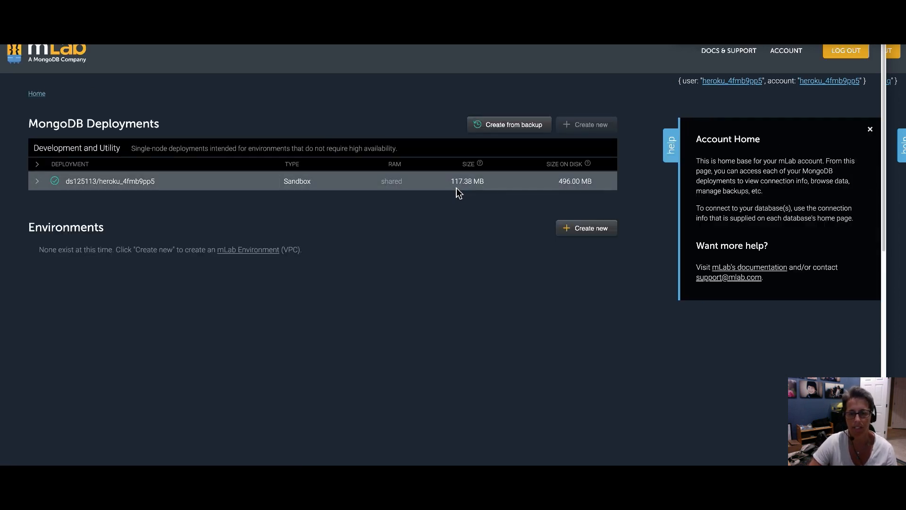
mouse_move(477, 191)
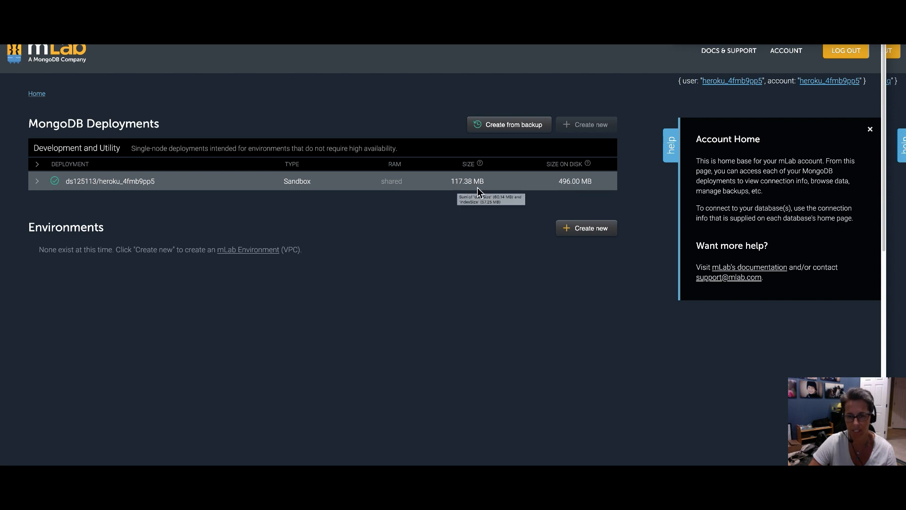
mouse_move(603, 196)
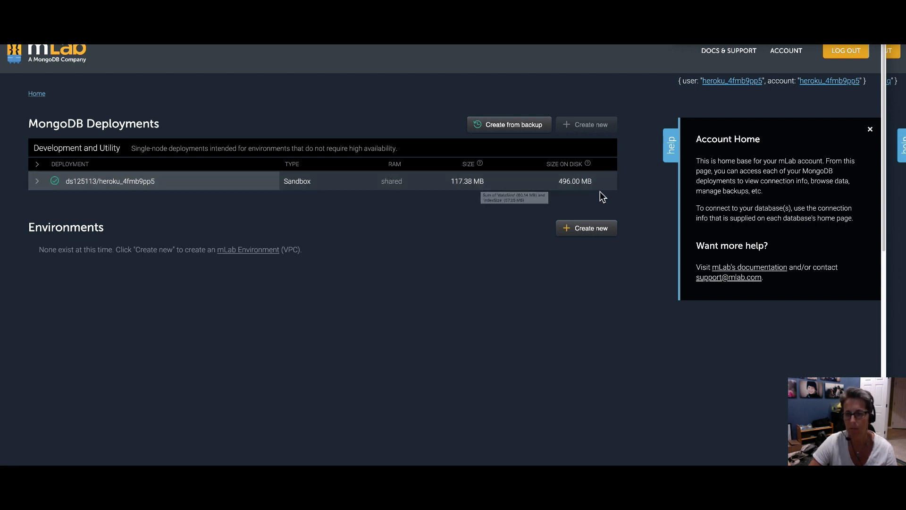
mouse_move(579, 202)
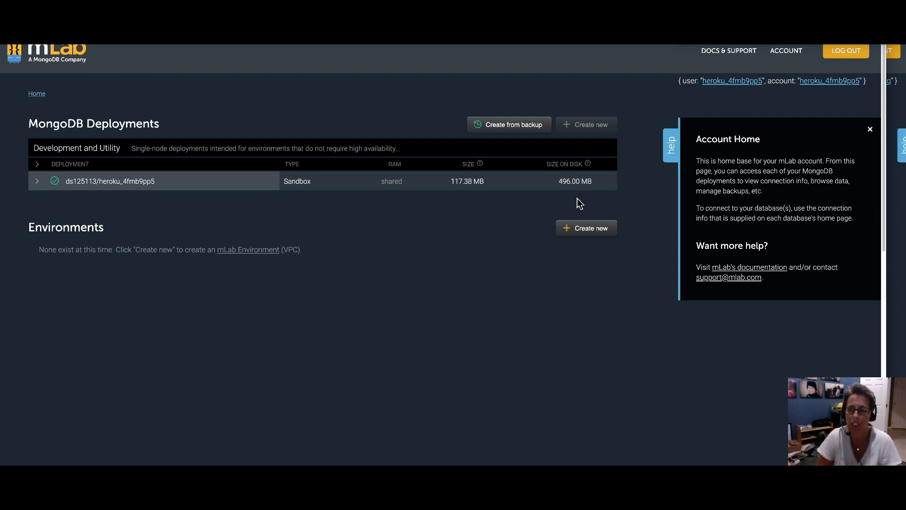
mouse_move(106, 192)
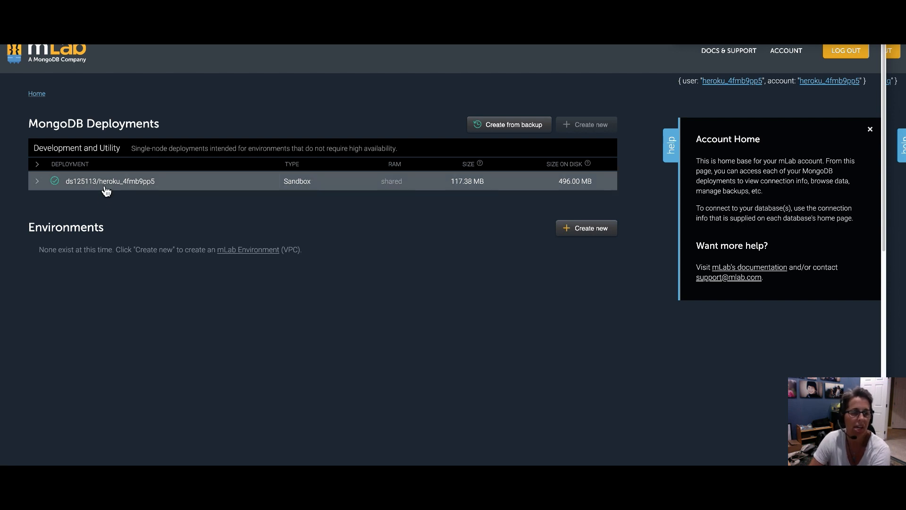
Reopen the ds125113/heroku_4fmb9pp5 deployment's Collections page, confirming devicestatus at 0 documents.
click(110, 182)
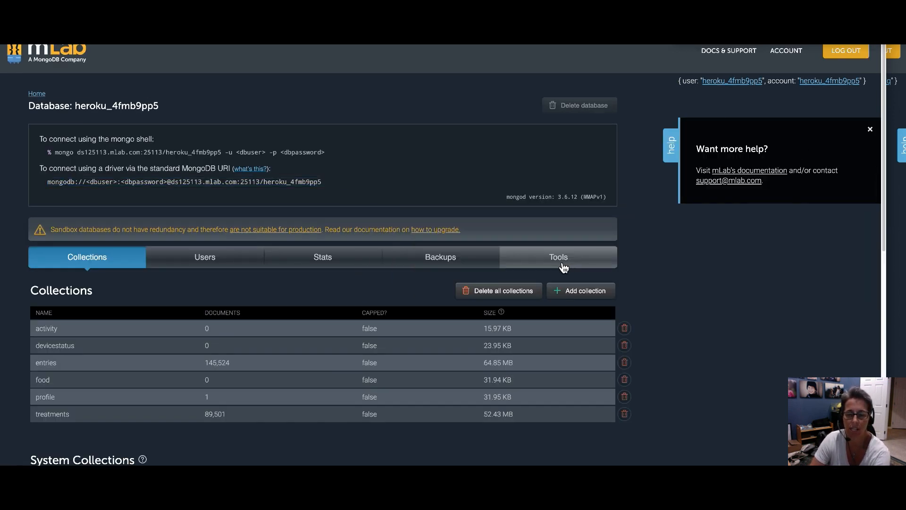
click(559, 256)
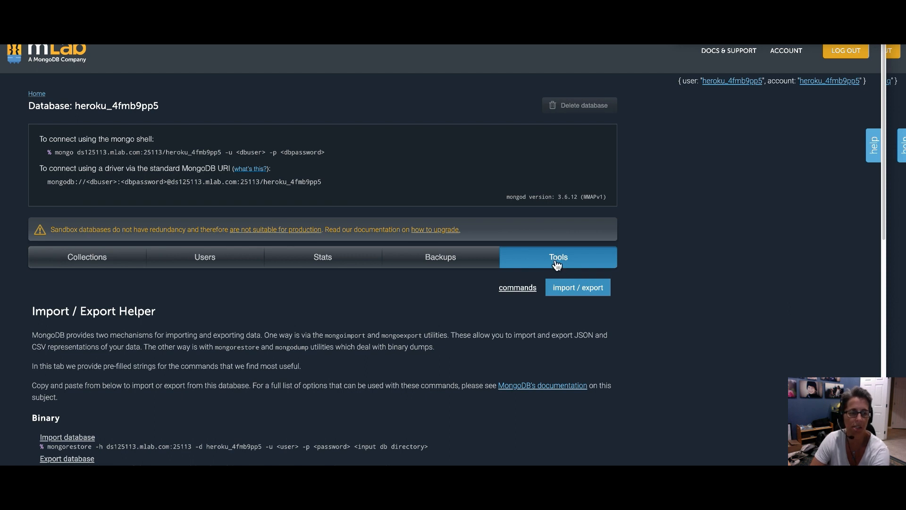
mouse_move(39, 100)
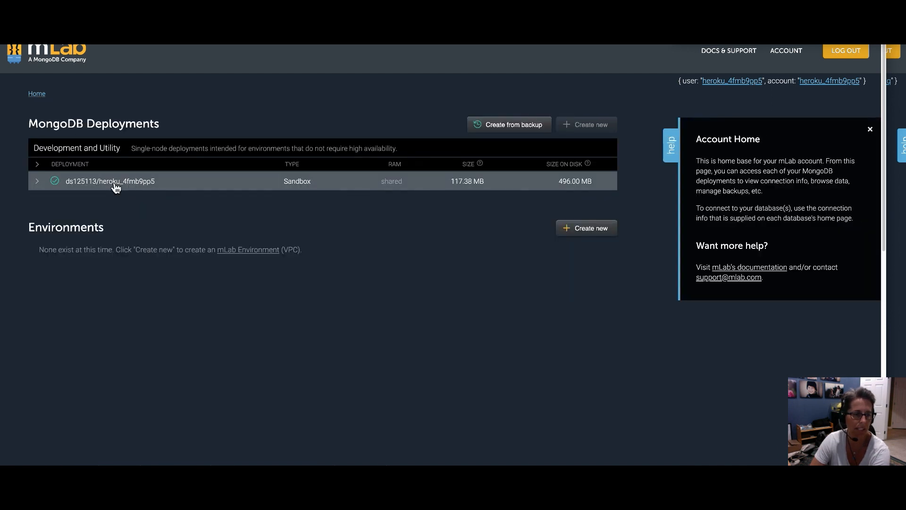
mouse_move(119, 186)
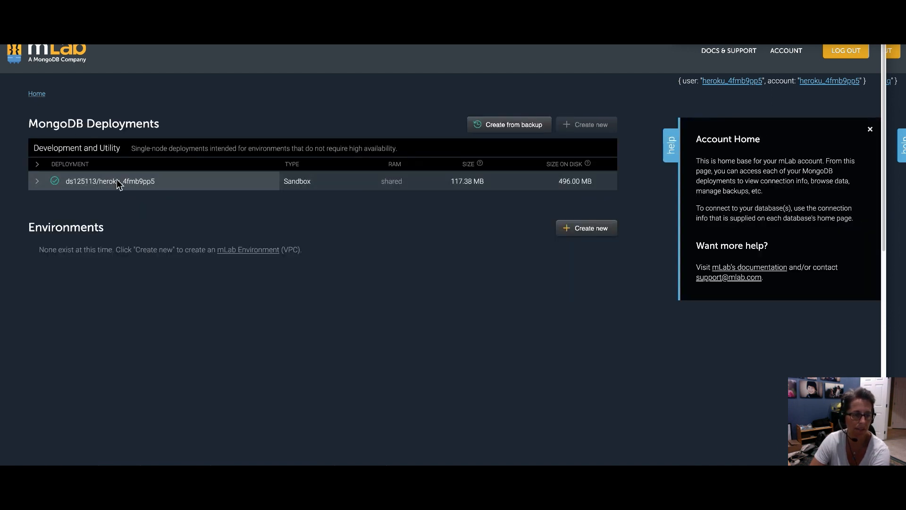
click(109, 181)
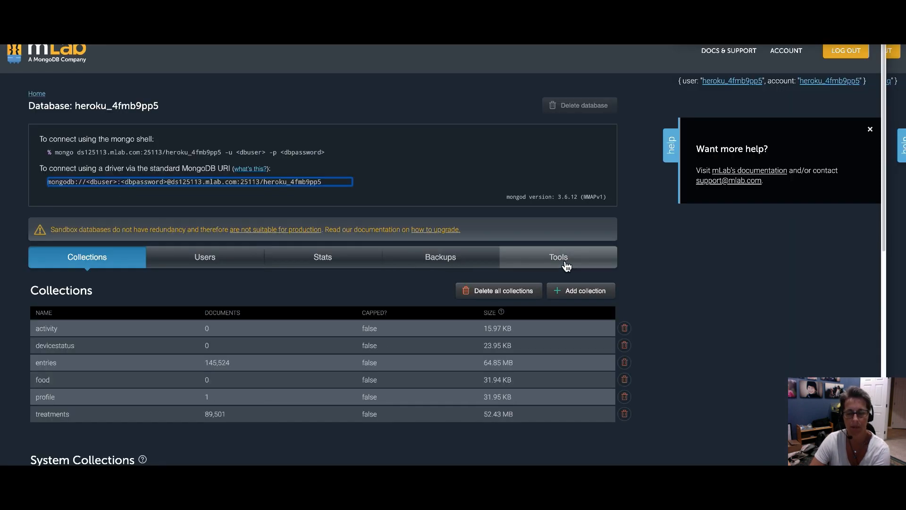
Run repairDatabase from Tools > commands on the sandbox database and view the ok: 1 response.
click(559, 257)
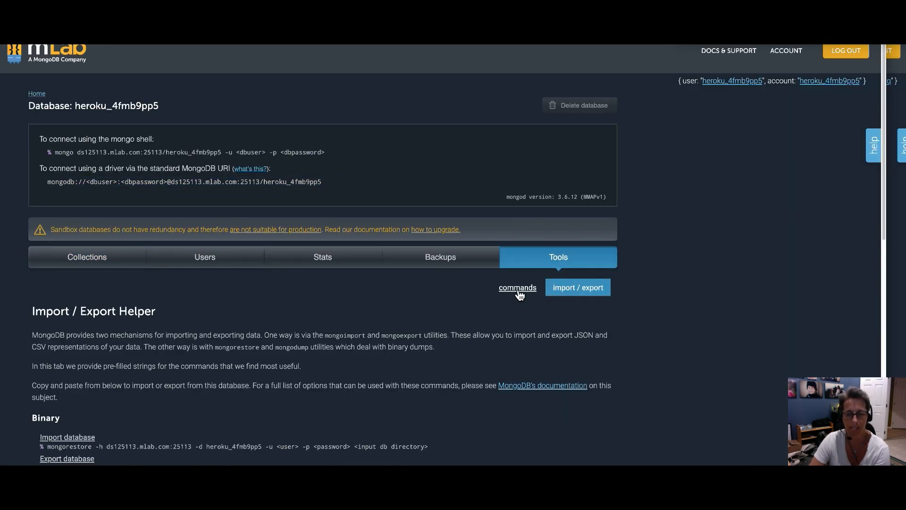
click(518, 287)
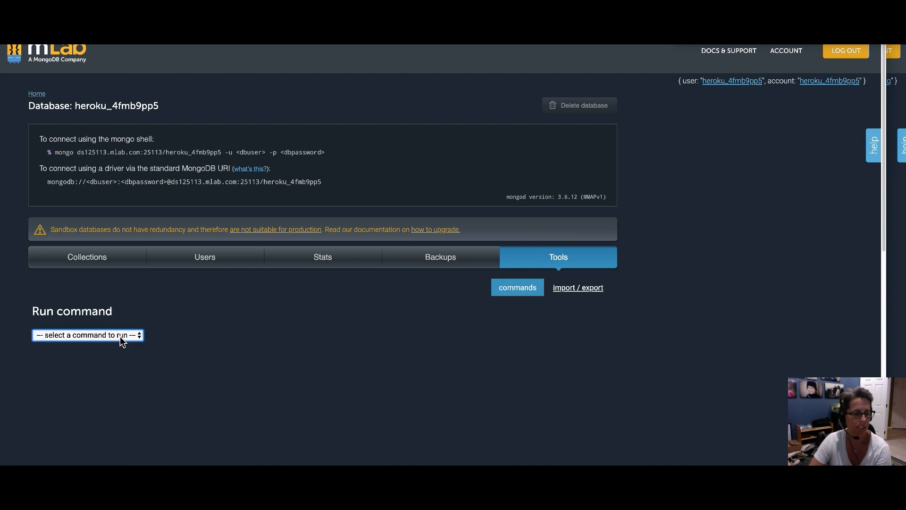
click(87, 335)
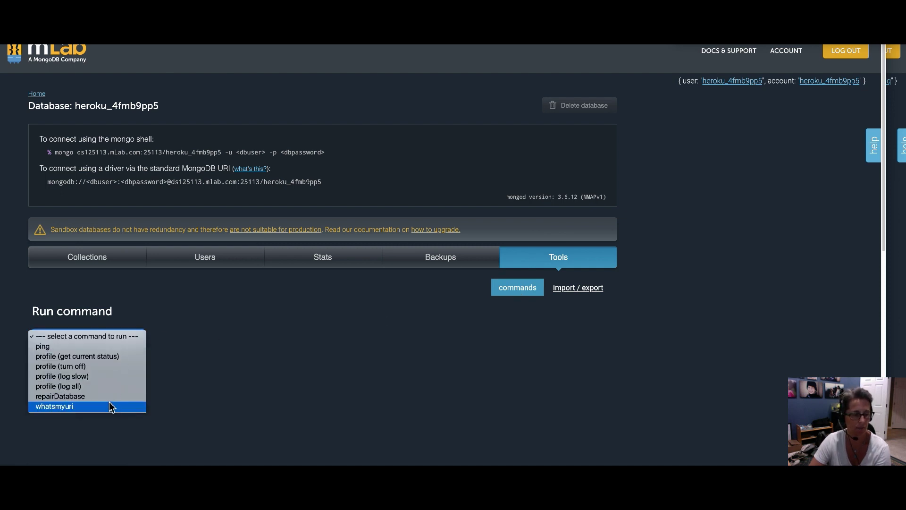
click(59, 396)
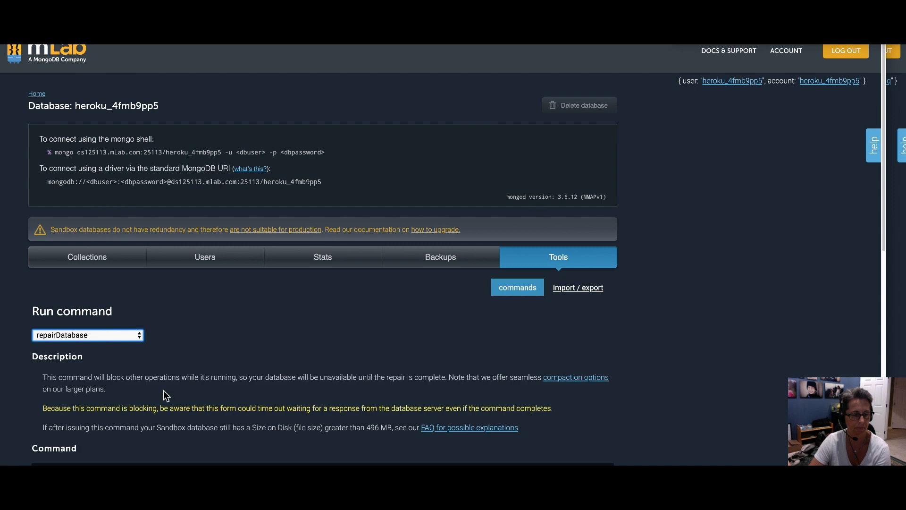
scroll(down, 3)
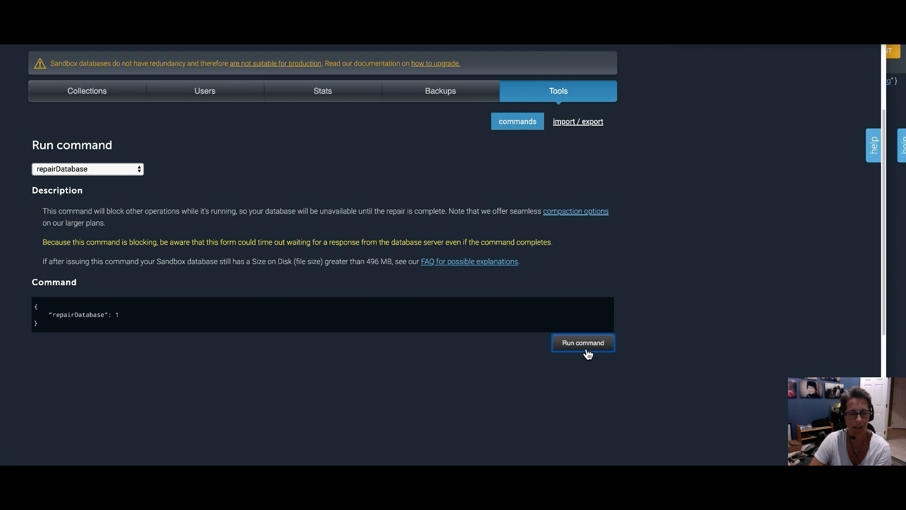
click(583, 342)
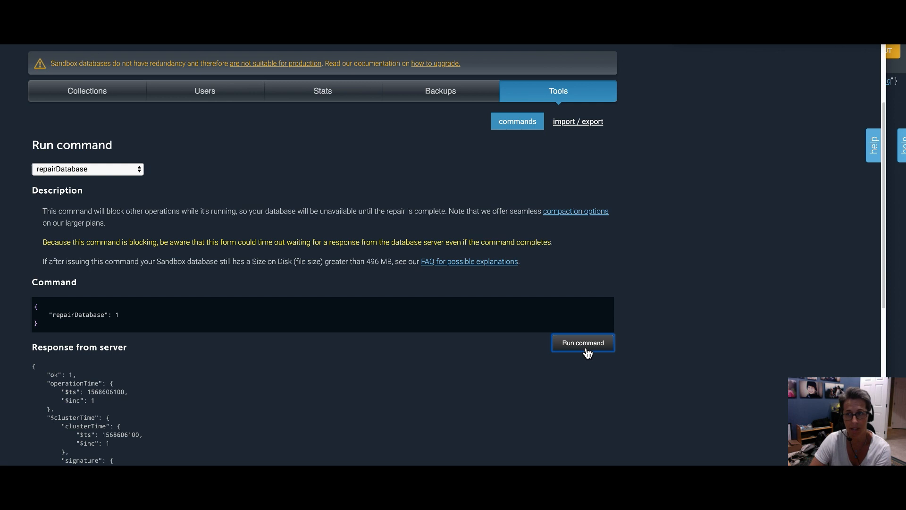
mouse_move(561, 343)
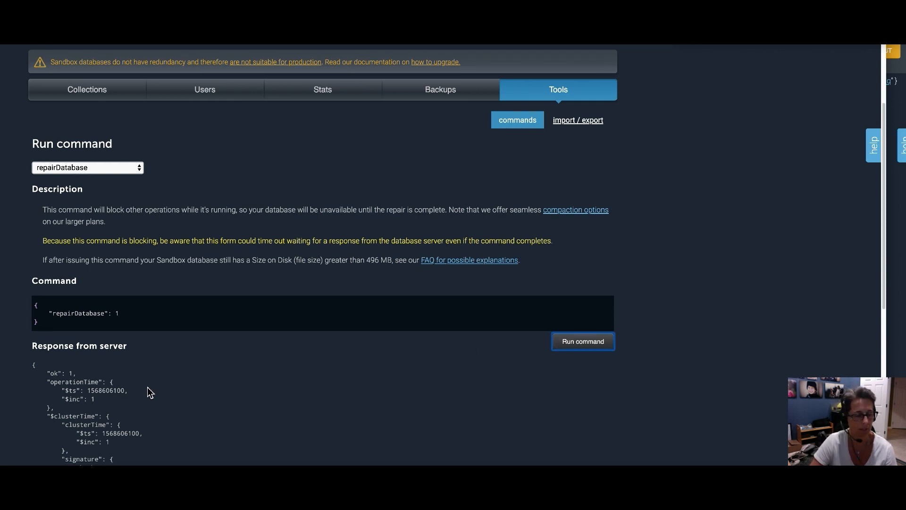
scroll(down, 3)
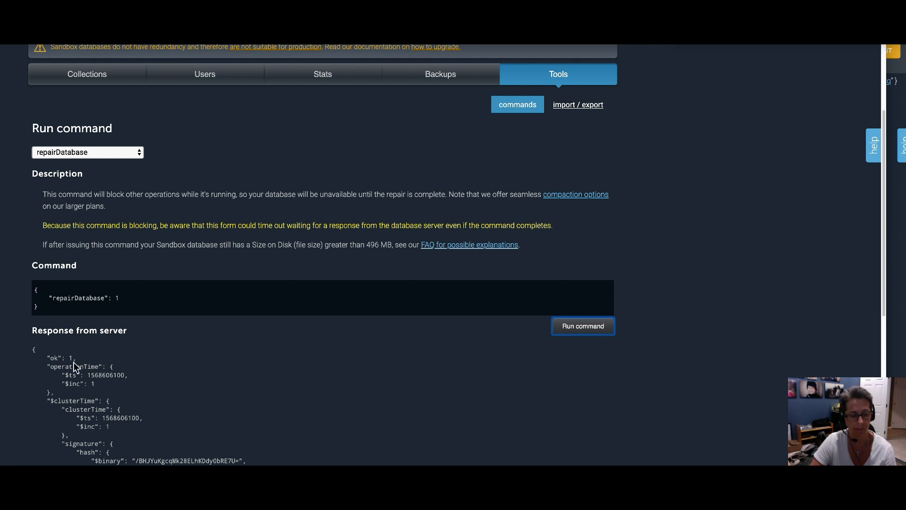
mouse_move(426, 366)
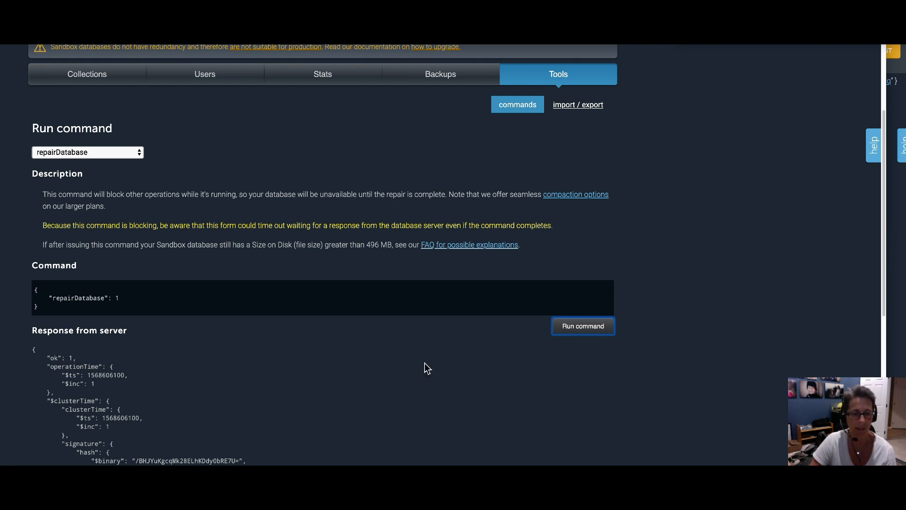
mouse_move(573, 337)
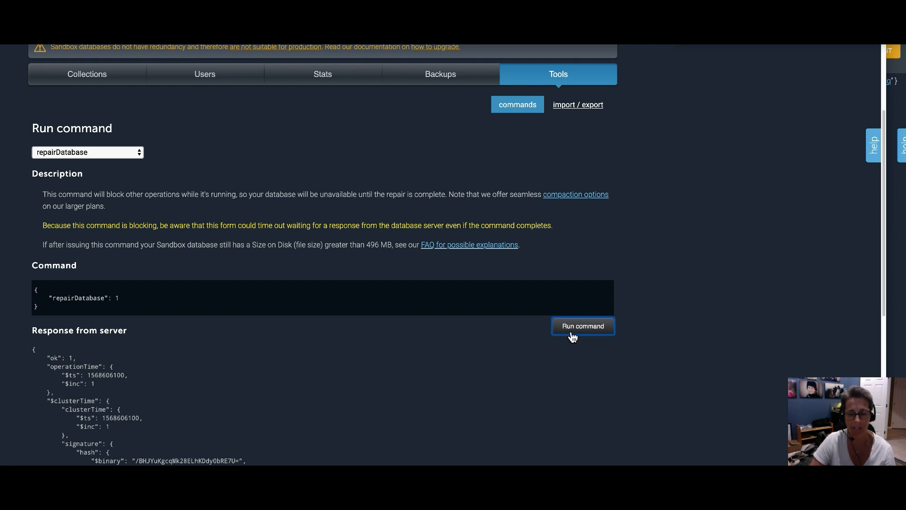
mouse_move(549, 338)
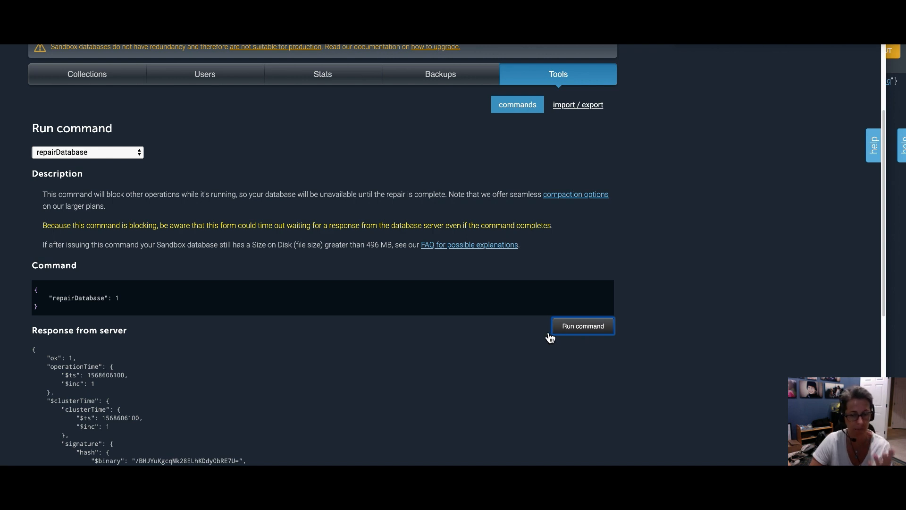
mouse_move(500, 358)
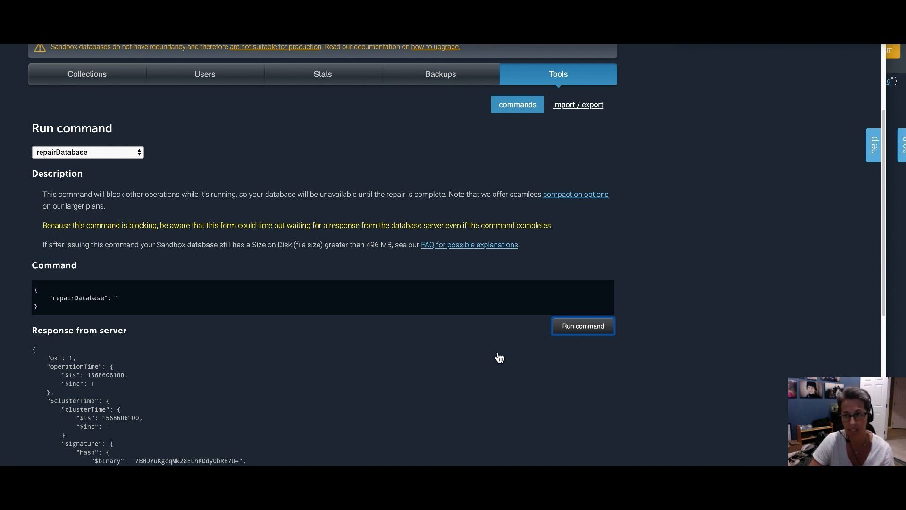
mouse_move(294, 357)
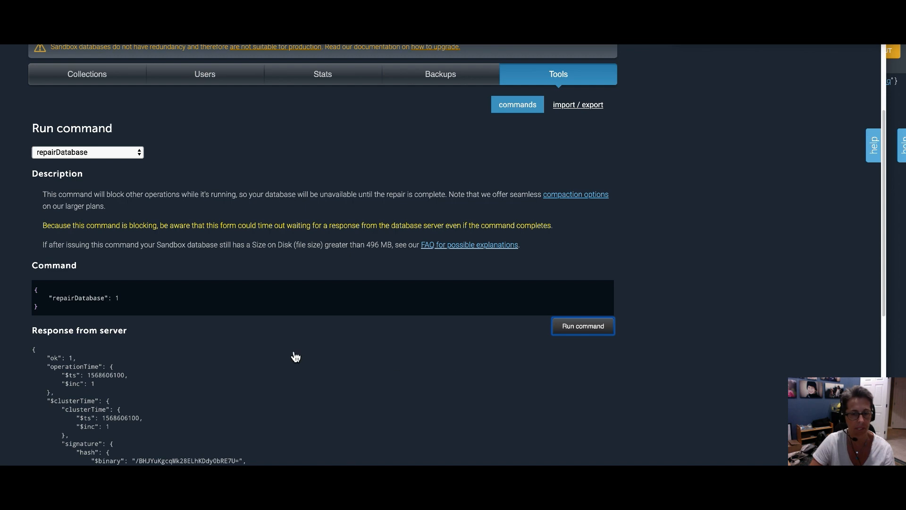
mouse_move(410, 338)
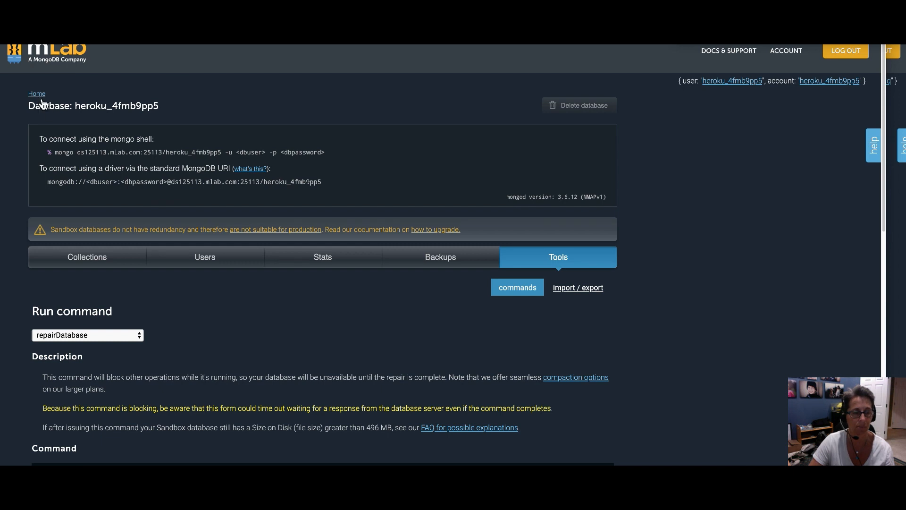
Return to MongoDB Deployments showing the sandbox at 112.29 MB size, 240.00 MB on disk.
click(36, 93)
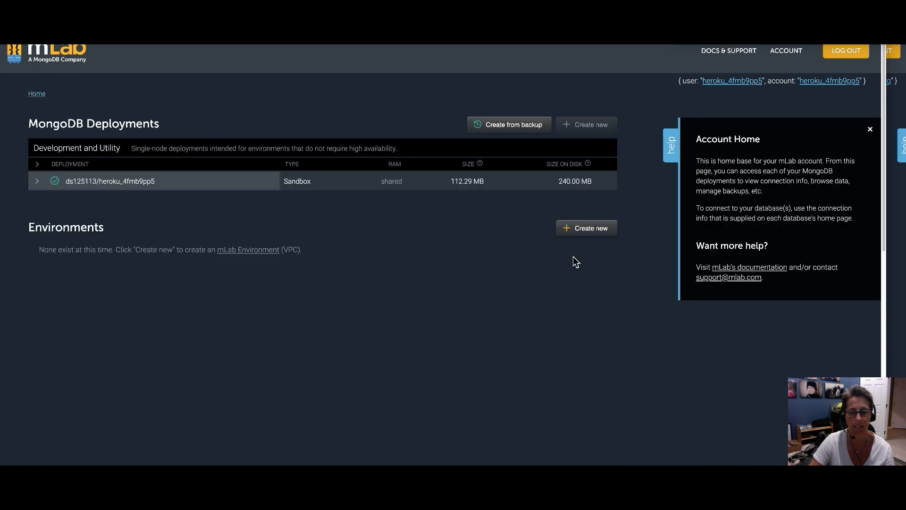
mouse_move(585, 212)
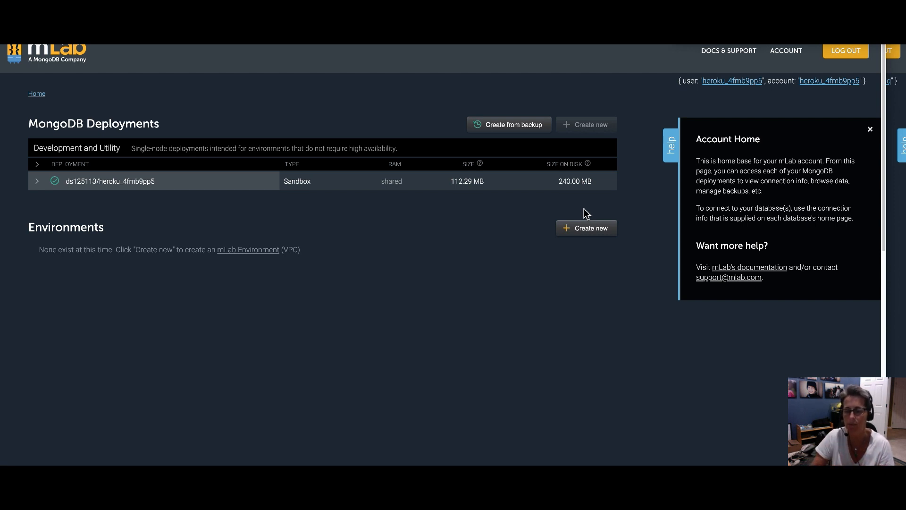
mouse_move(567, 202)
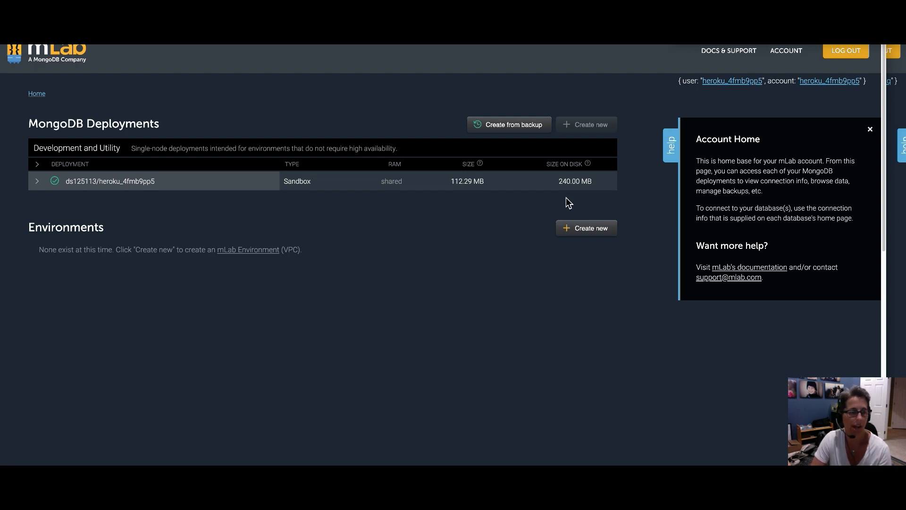
mouse_move(475, 272)
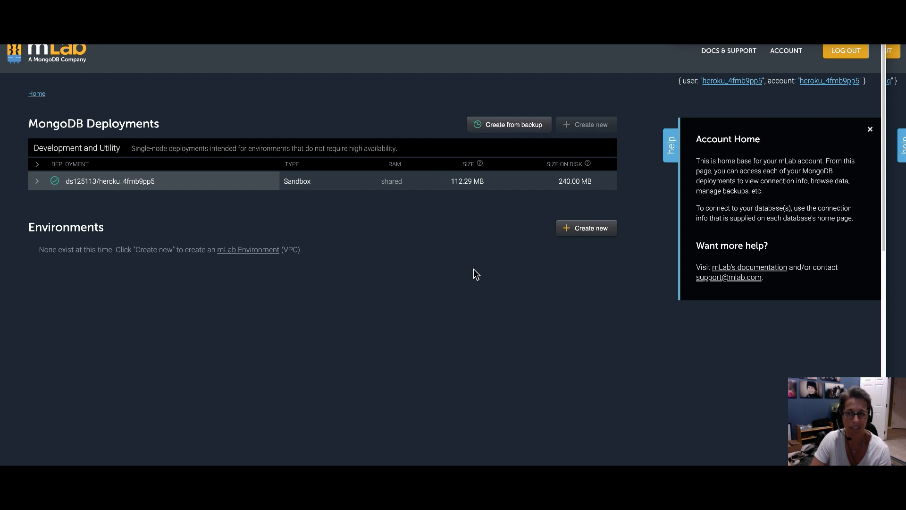
mouse_move(517, 346)
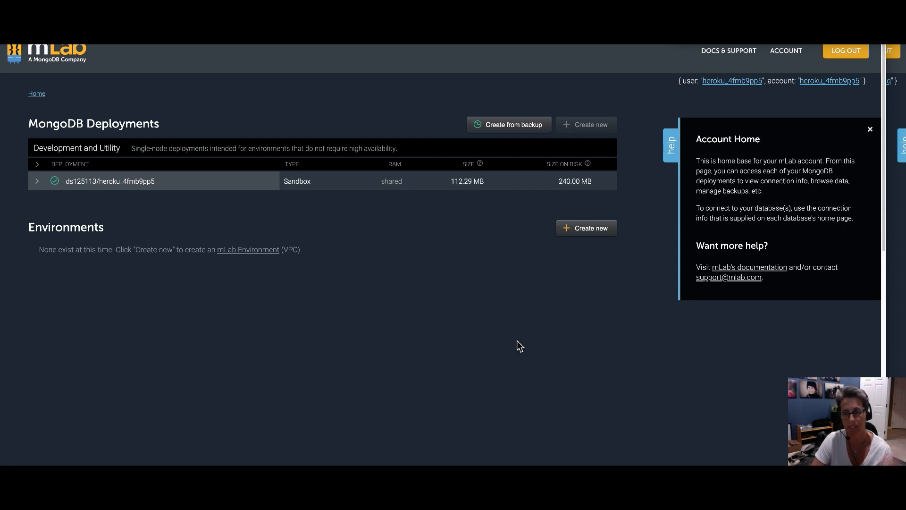
mouse_move(516, 345)
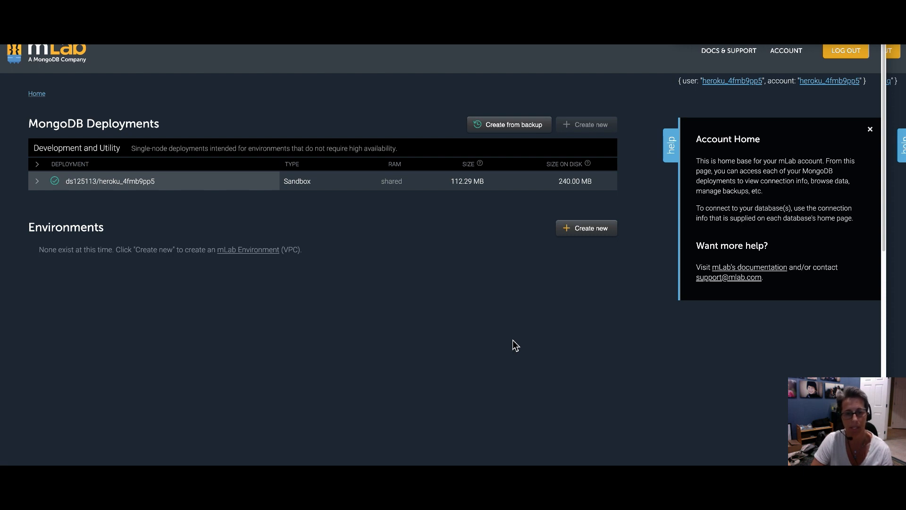